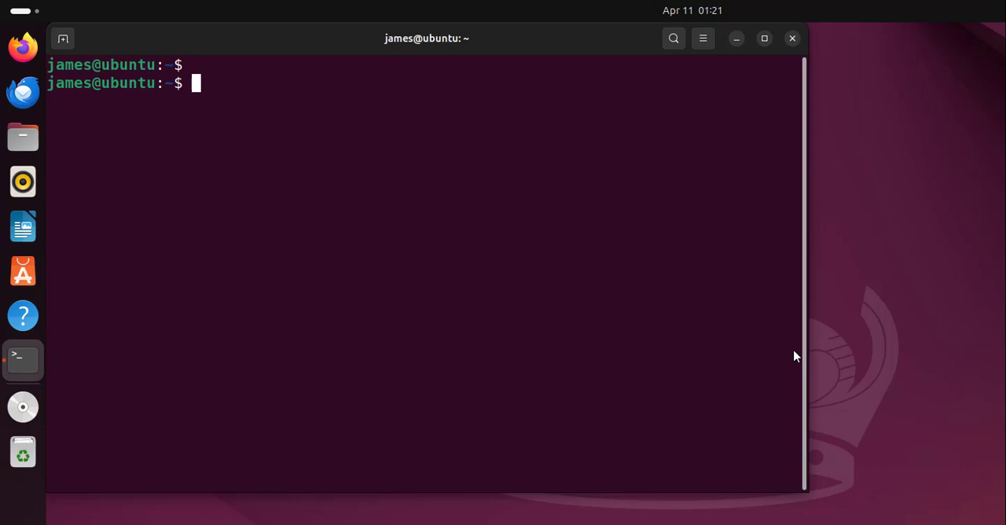
Run top to watch the live list of running processes and system load.
type("top")
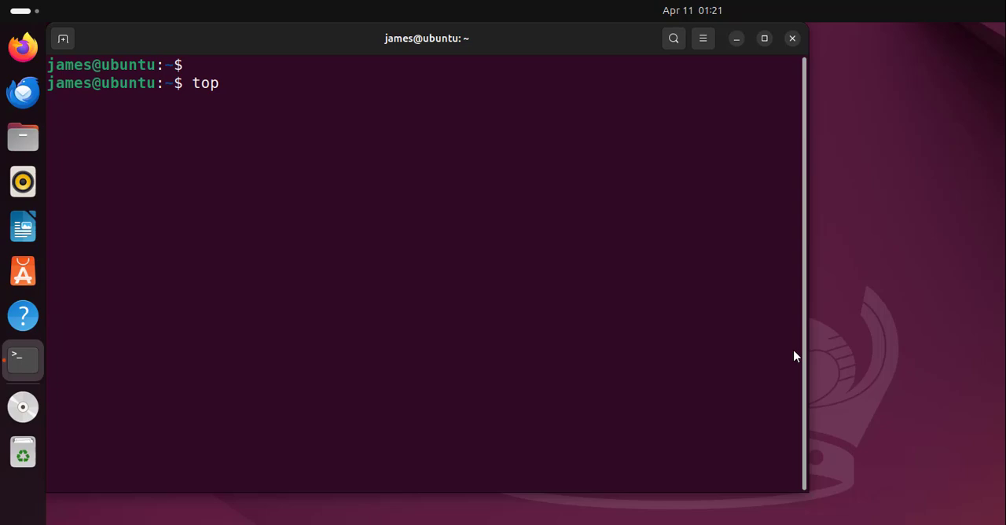
key("Return")
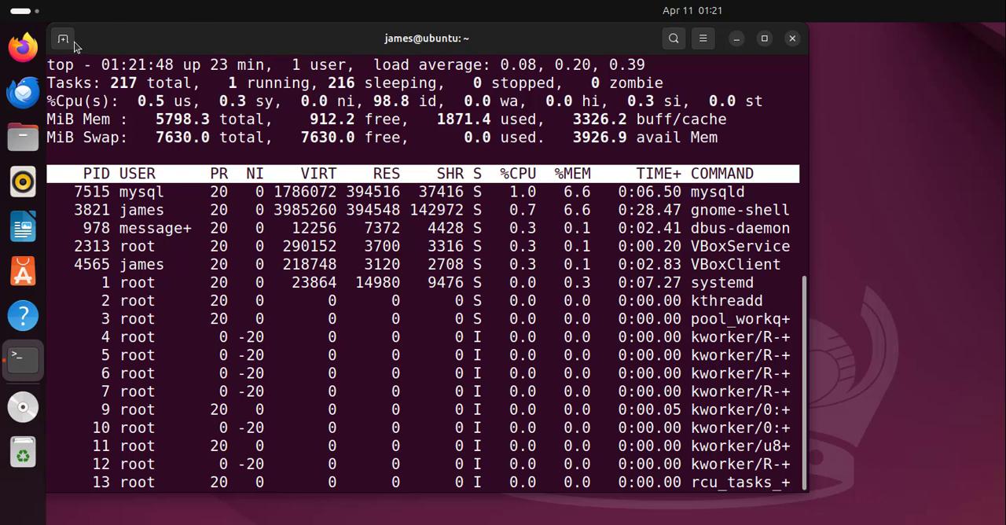
In a second terminal tab, run htop and find it isn't installed, with snap/apt suggestions.
left_click(63, 38)
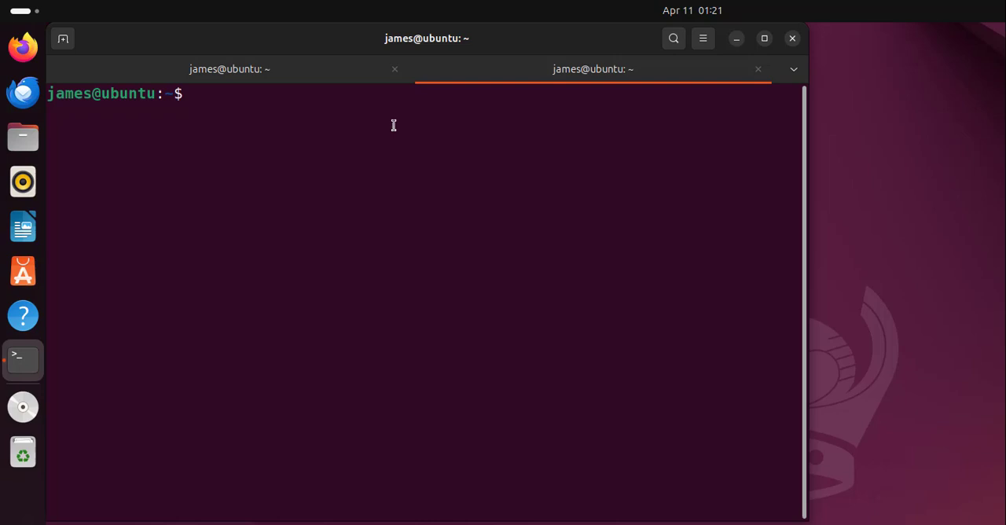
type("h")
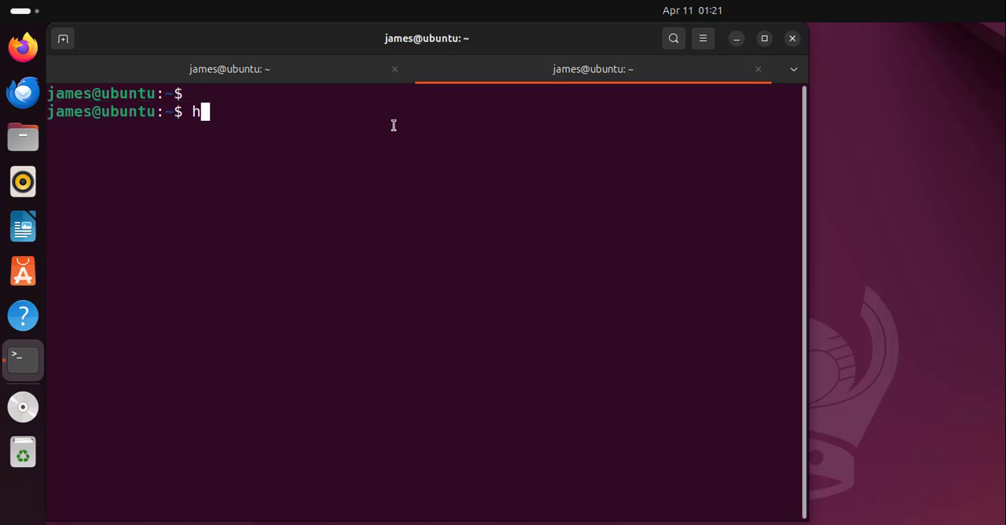
type("top")
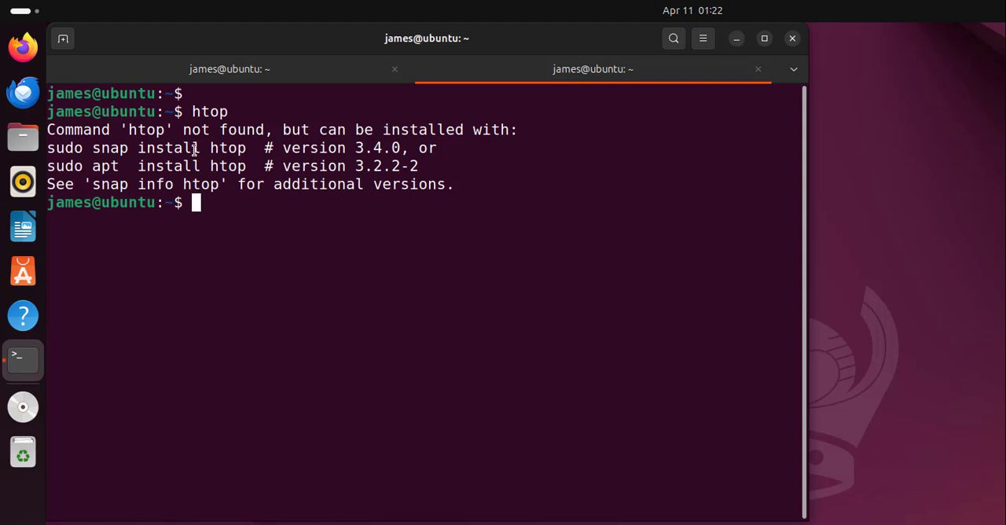
mouse_move(245, 210)
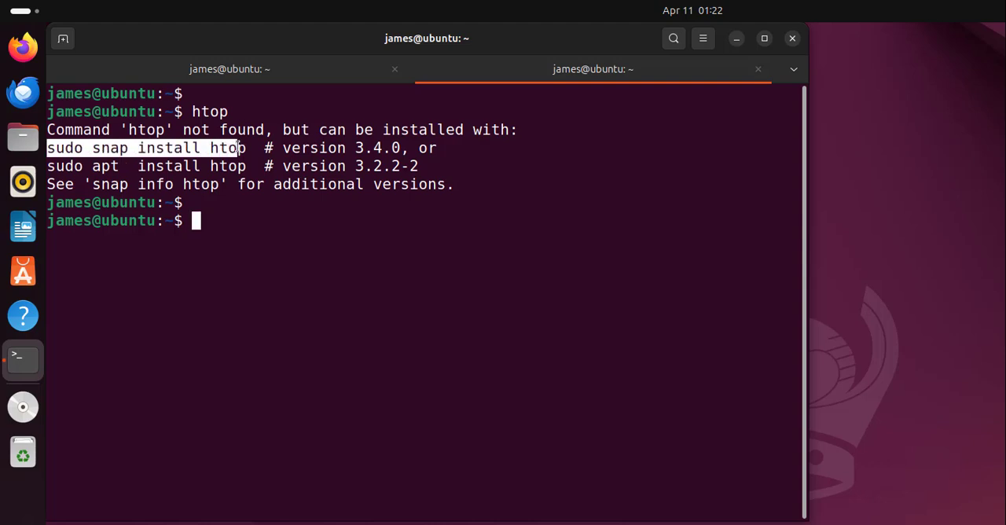
left_click(146, 166)
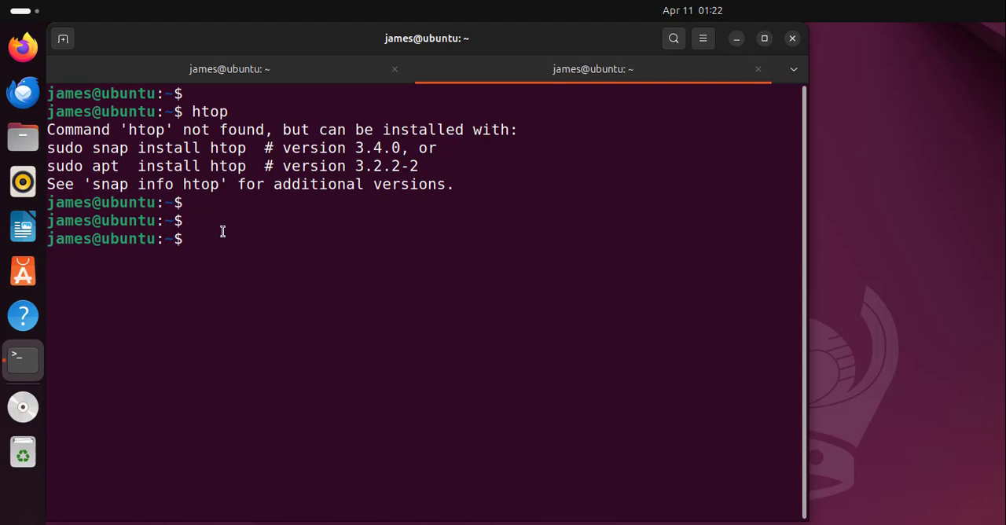
Install htop with sudo apt install htop and return to a fresh prompt.
type("sudo")
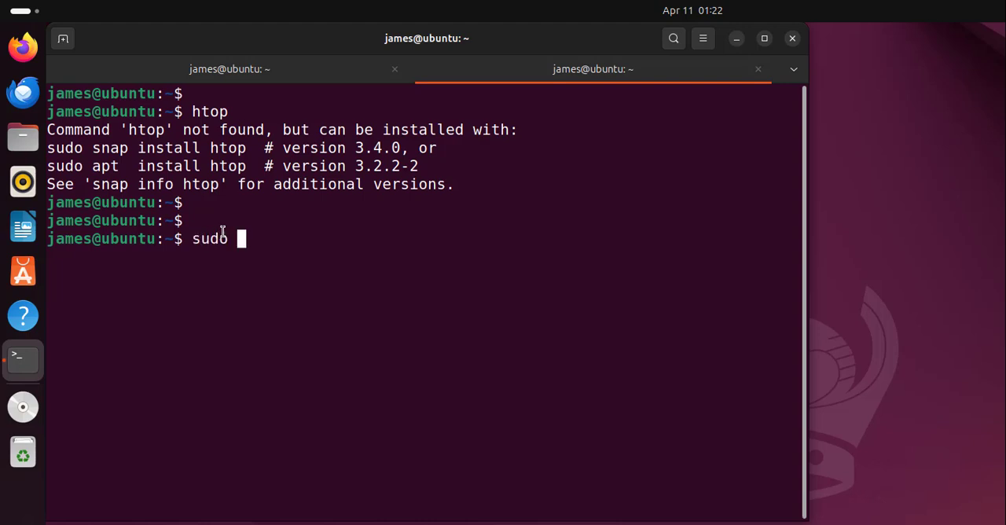
type("apt insta")
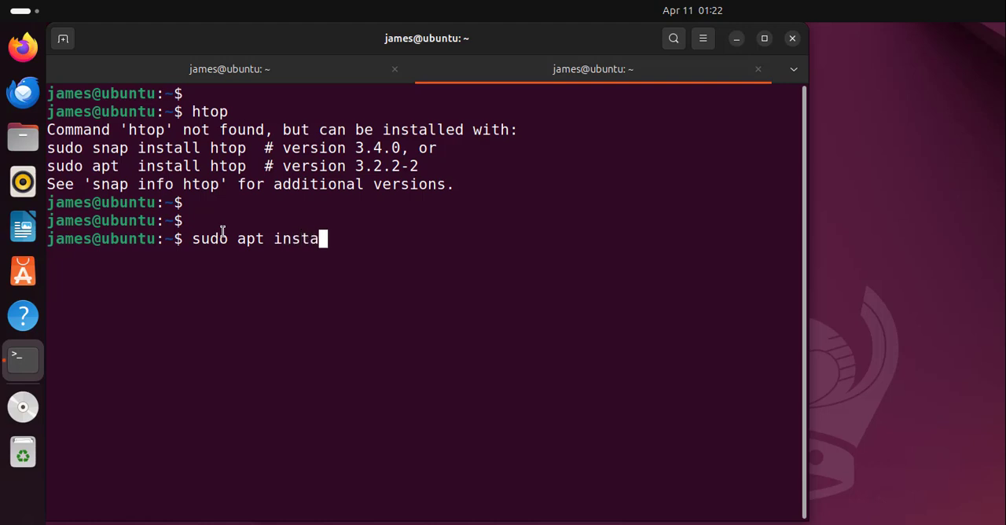
type("ll htop")
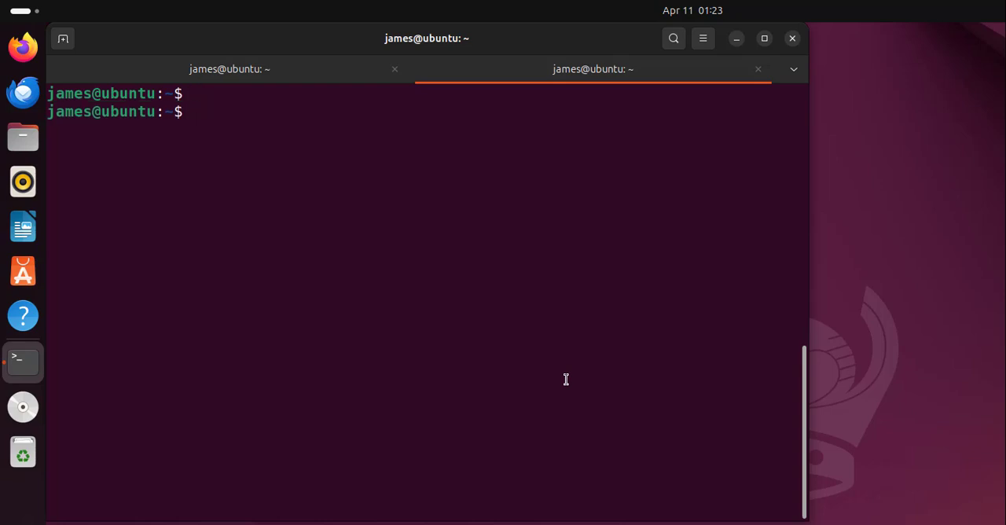
Launch the newly installed htop, compare with top in the first tab, then return to the second tab.
type("h")
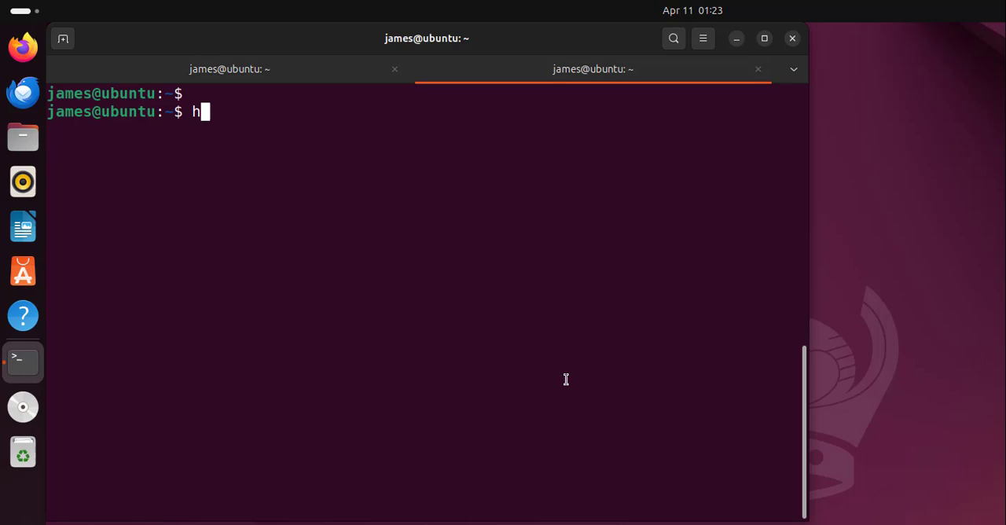
type("top")
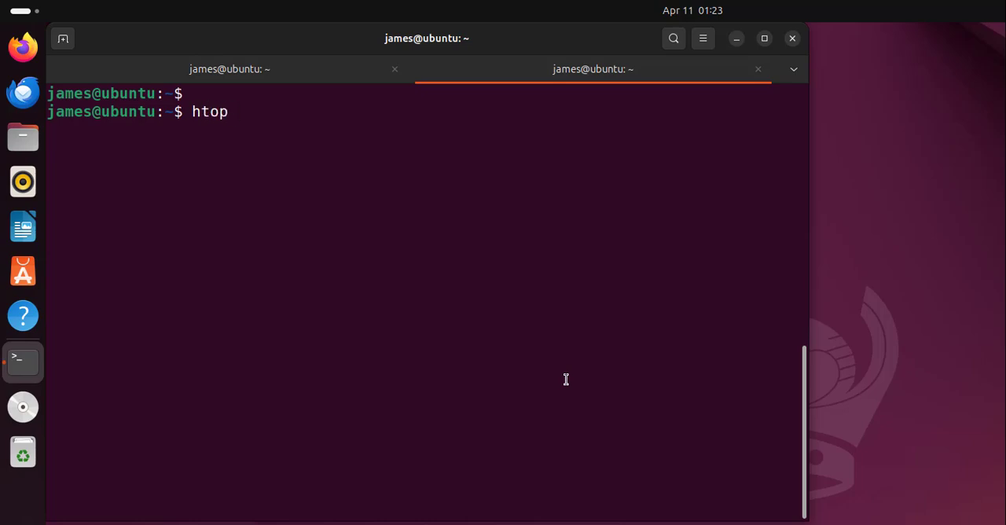
key("Return")
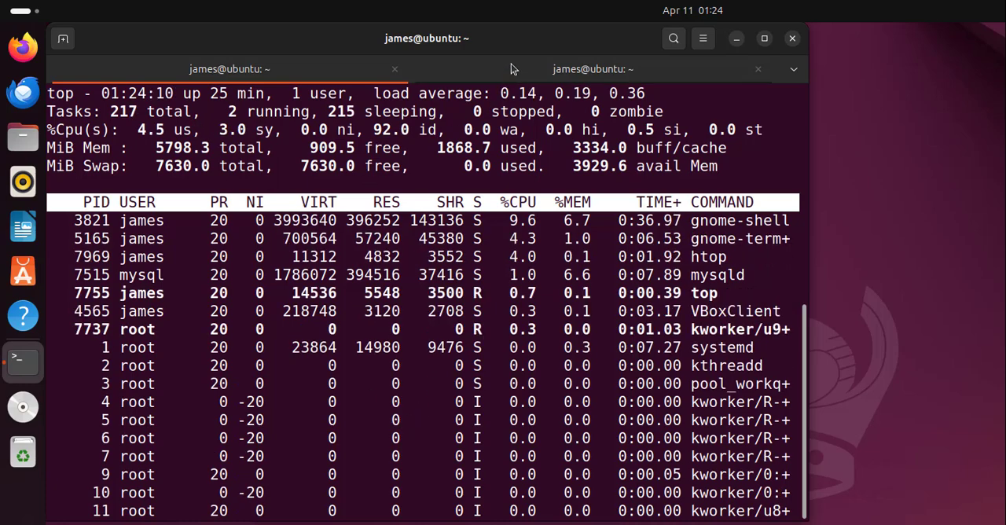
left_click(592, 69)
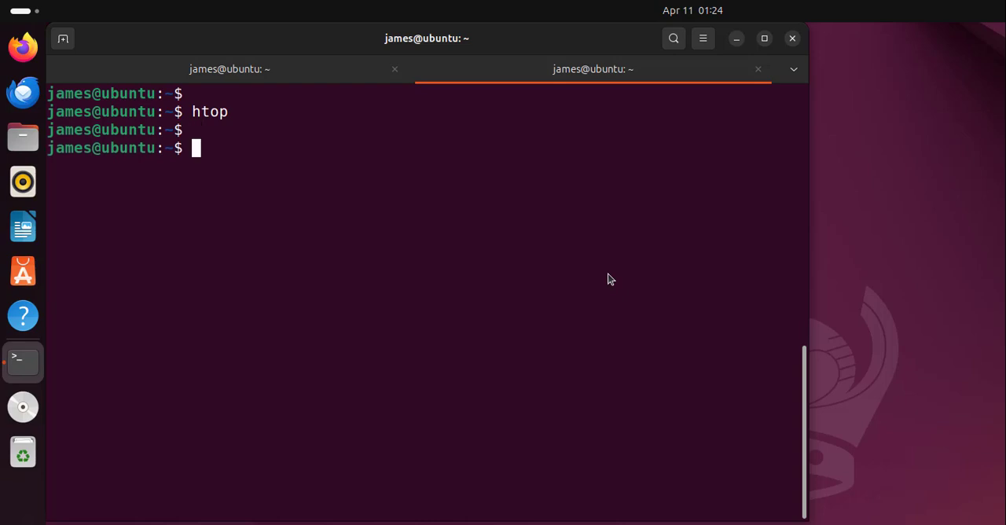
Run htop -u james to show only james's processes, then quit back to the prompt.
type("ht")
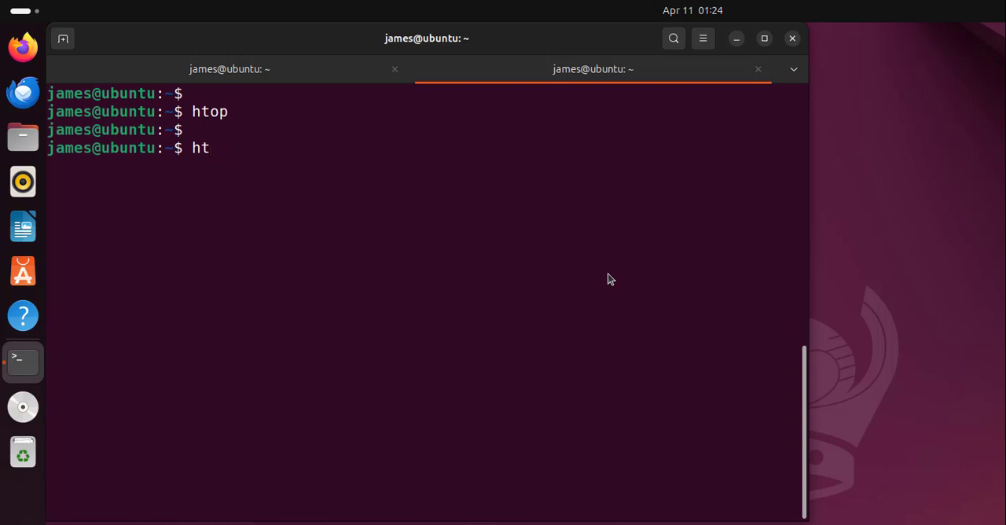
type("op")
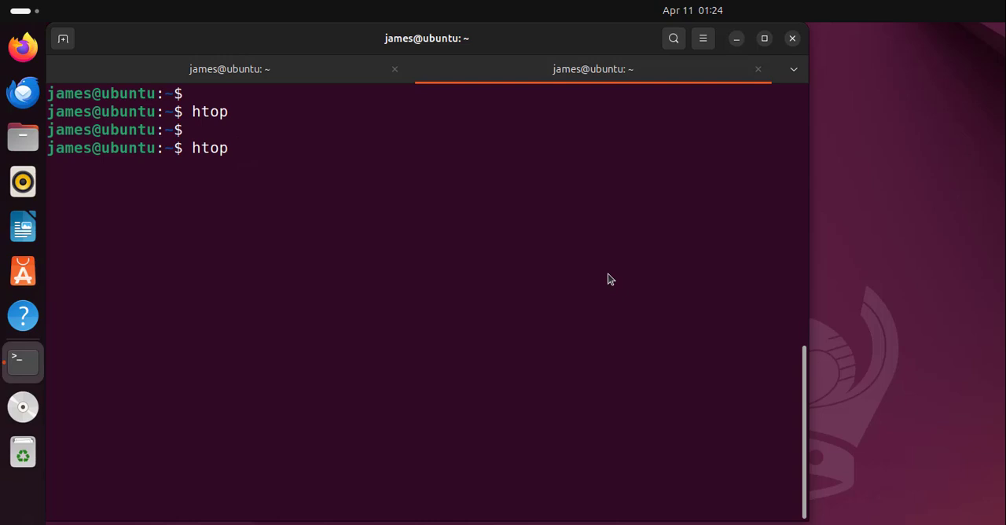
type("-u")
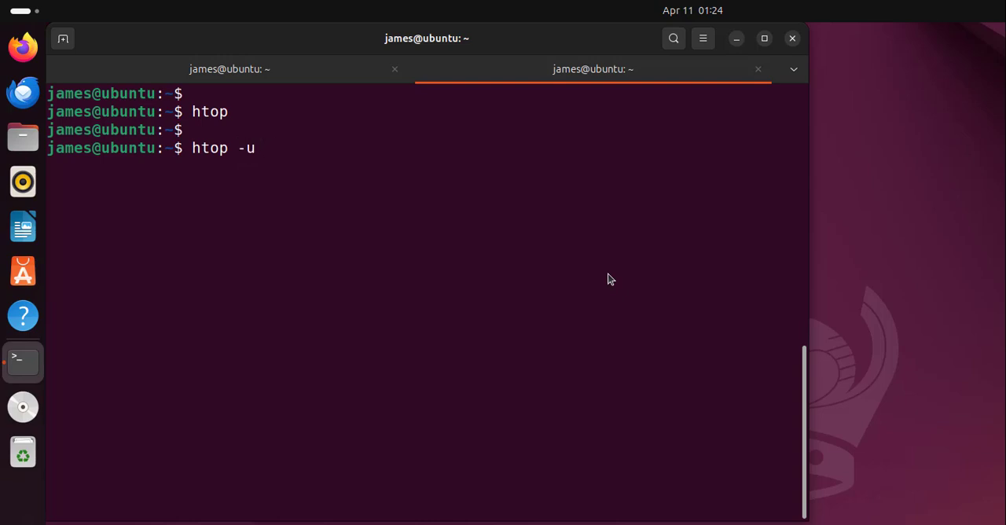
type("j")
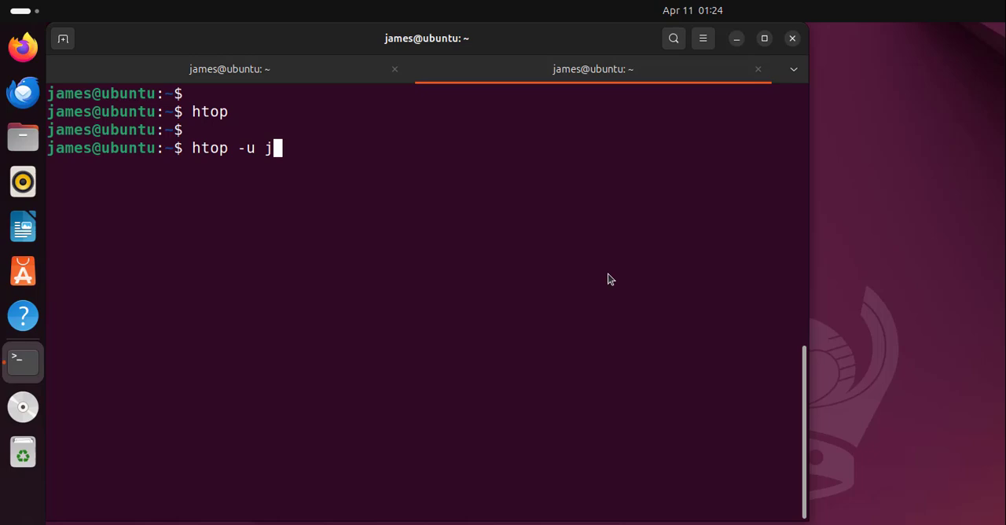
type("ames")
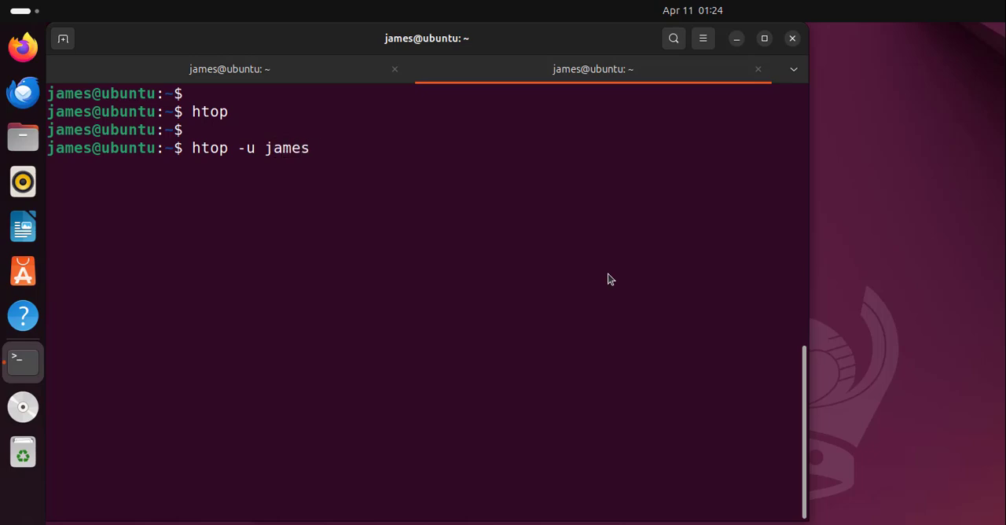
key("Return")
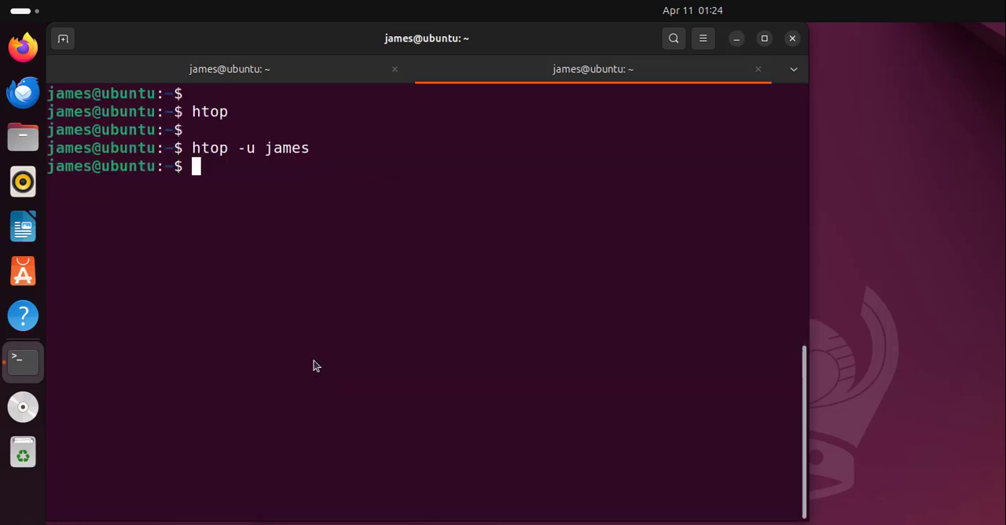
Run htop -u mysql to list only the mysql user's mysqld processes.
type("ht")
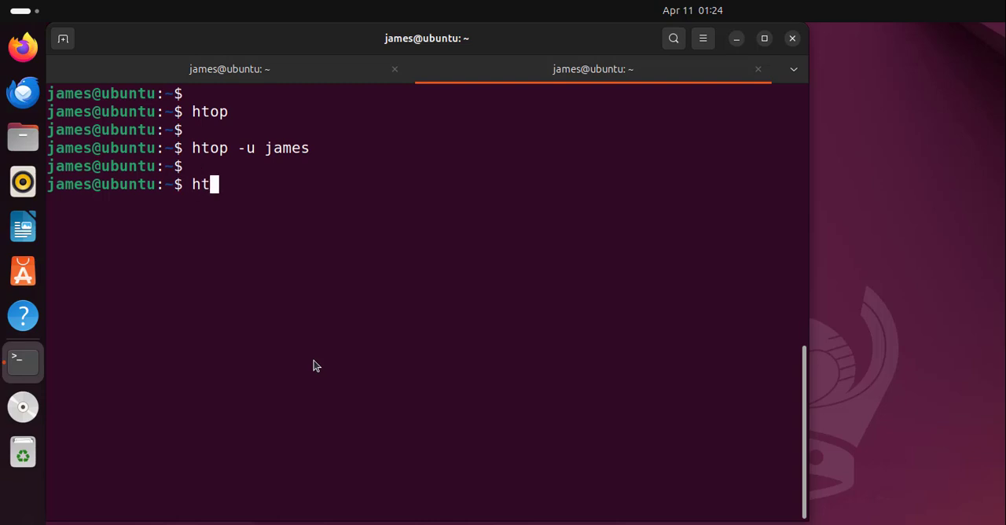
type("op -u")
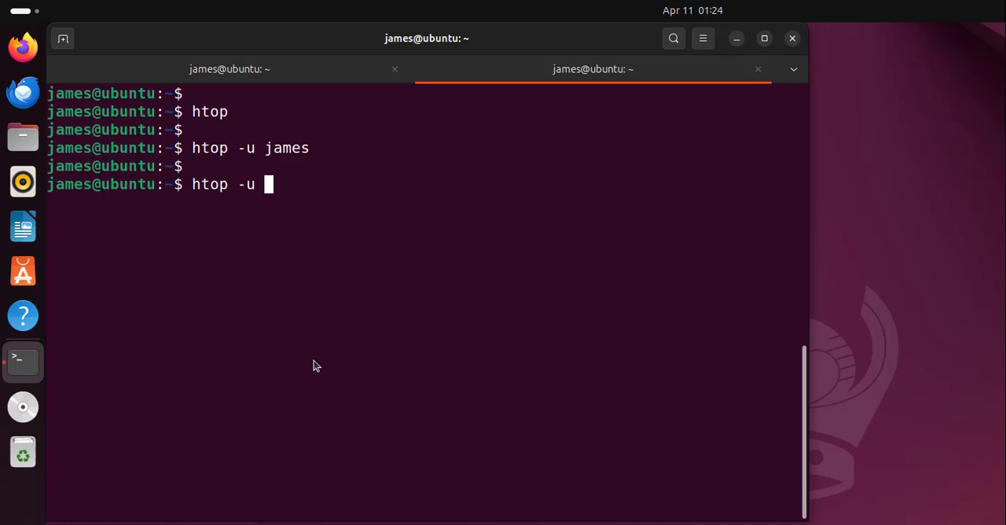
type("mysql")
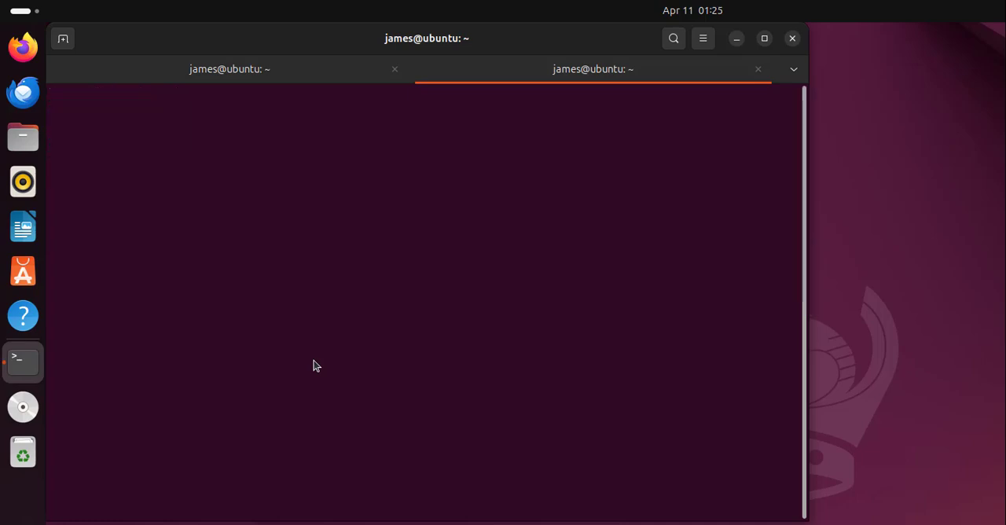
type("htop")
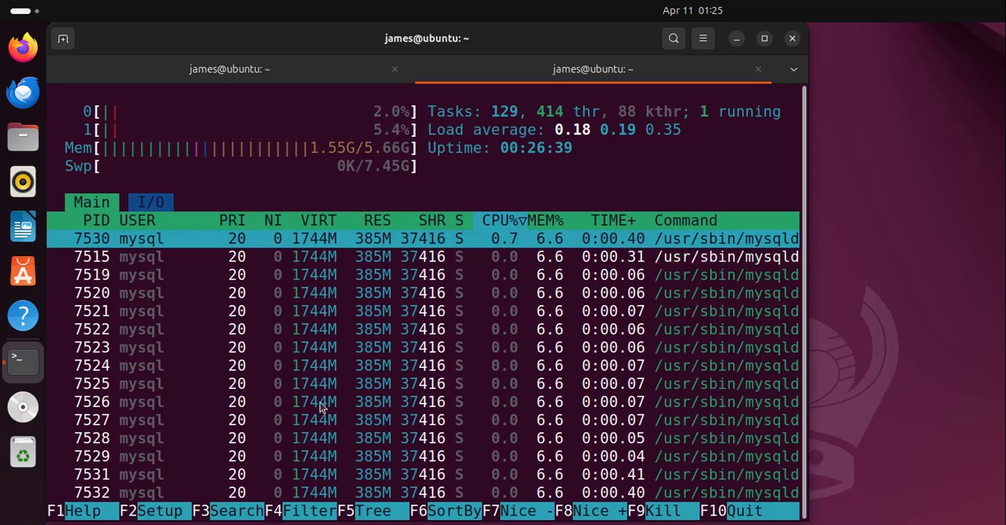
mouse_move(209, 316)
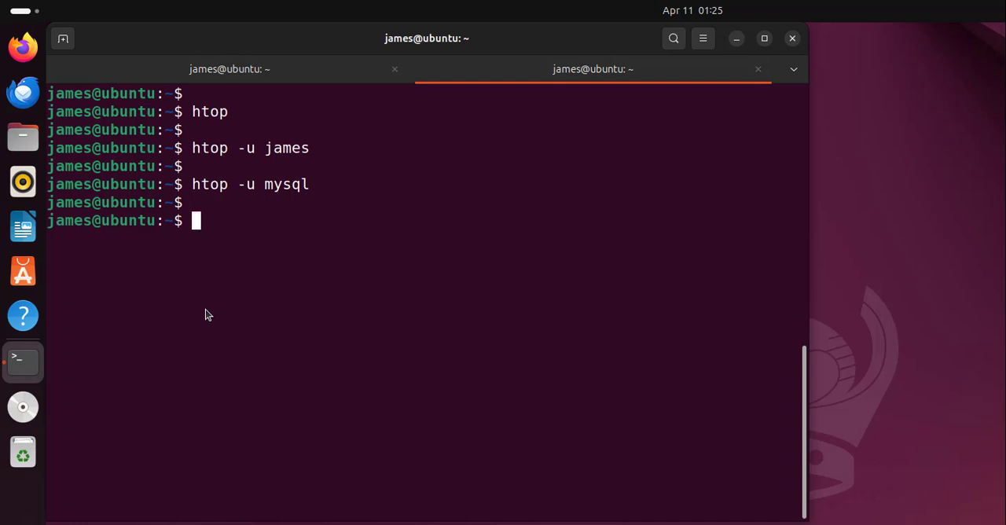
Read man htop through its command-line options, then quit the pager.
type("man")
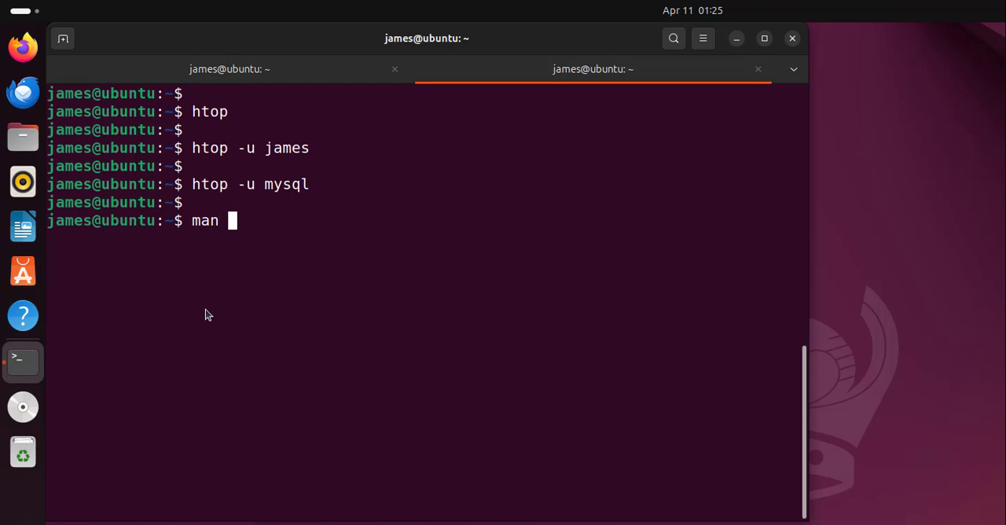
type("htop")
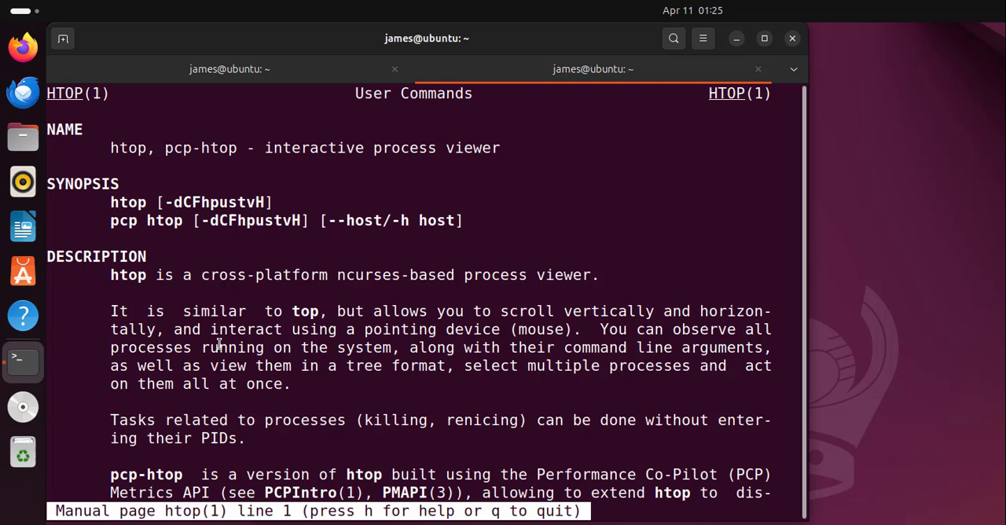
scroll("down", 3)
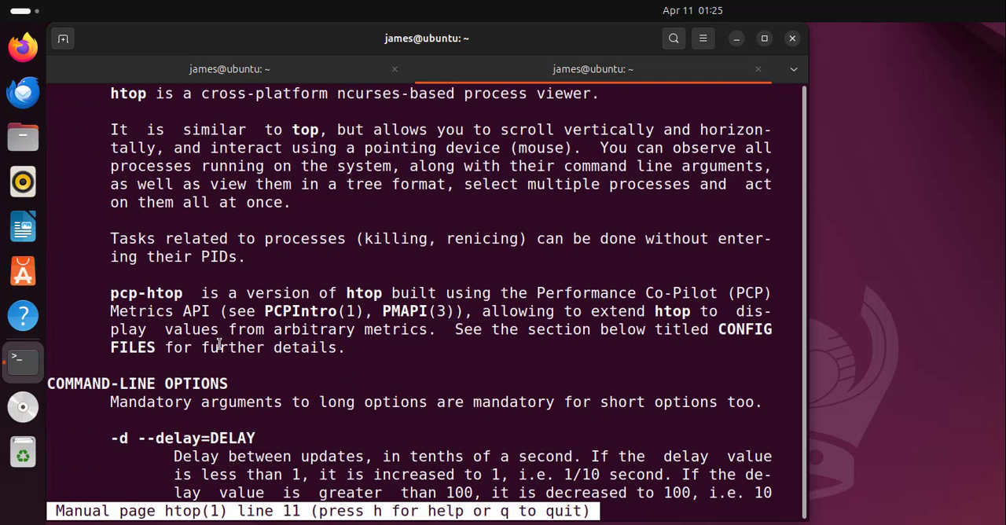
scroll("down", 3)
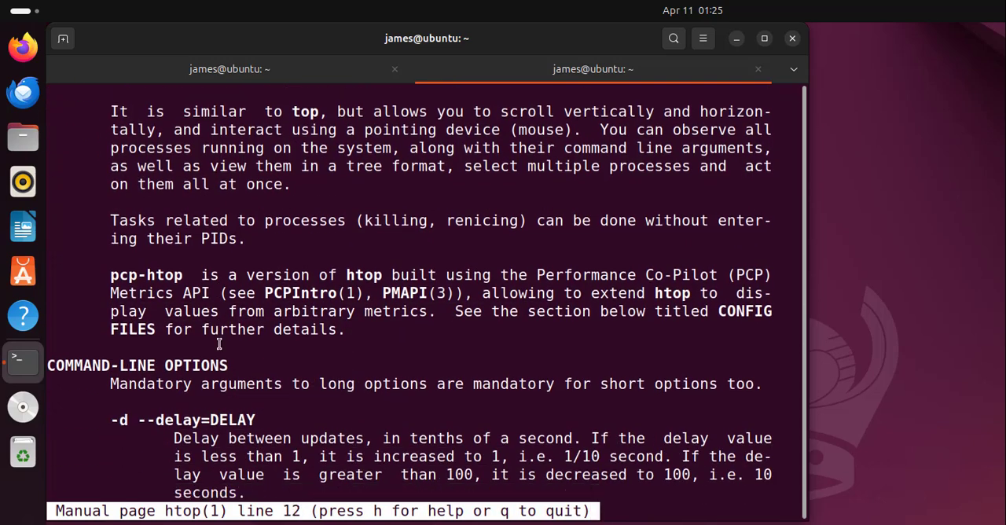
scroll("down", 3)
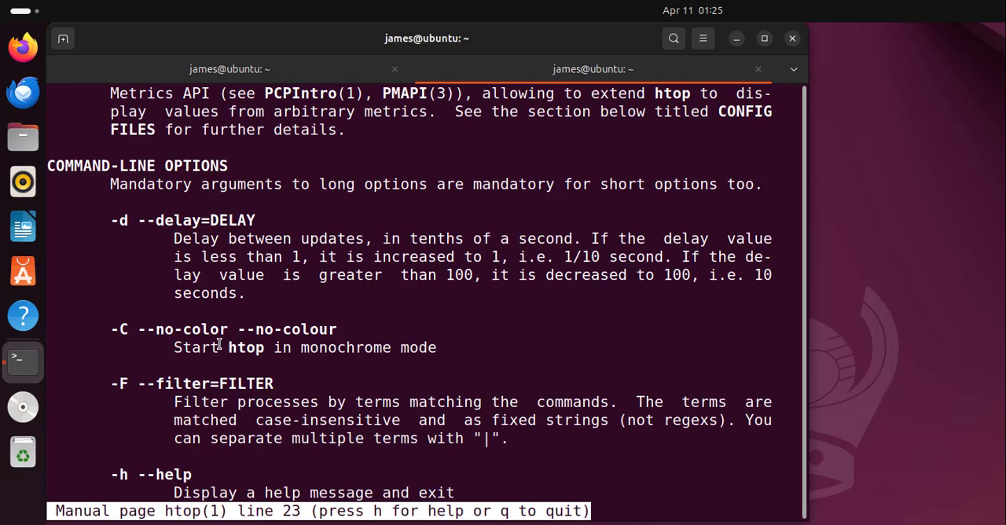
scroll("down", 3)
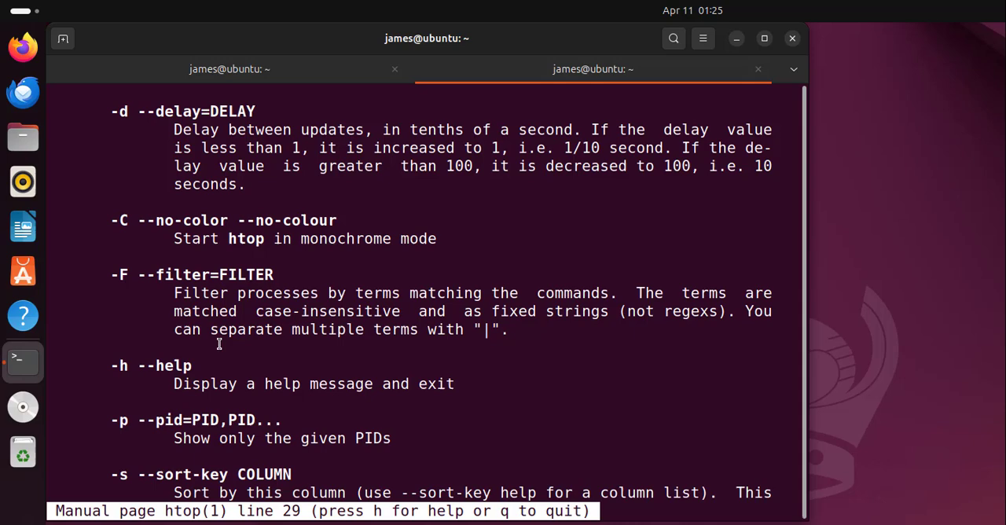
scroll("down", 3)
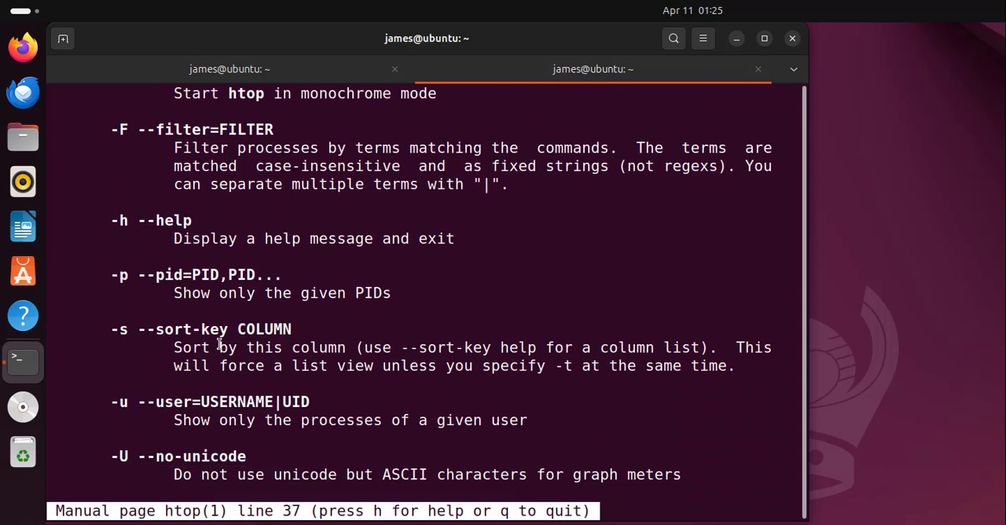
scroll("down", 3)
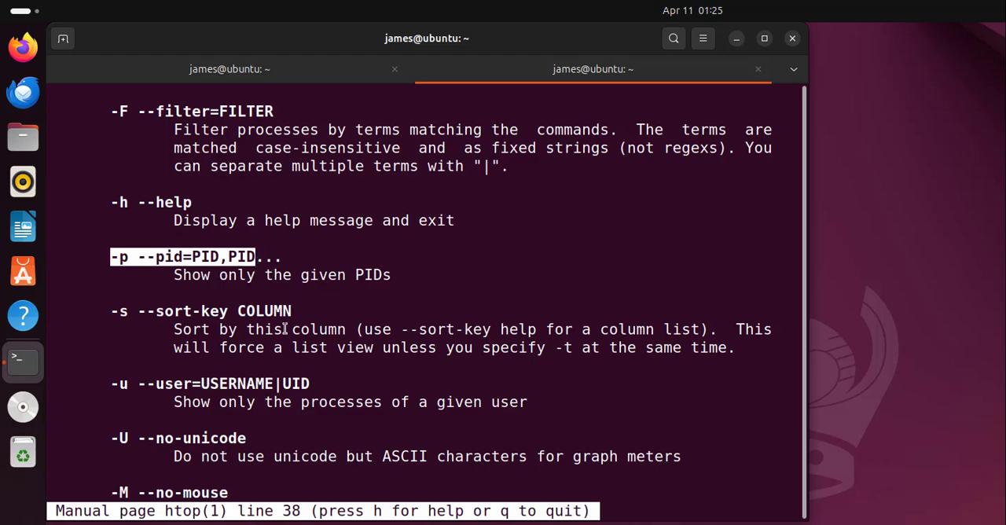
scroll("down", 3)
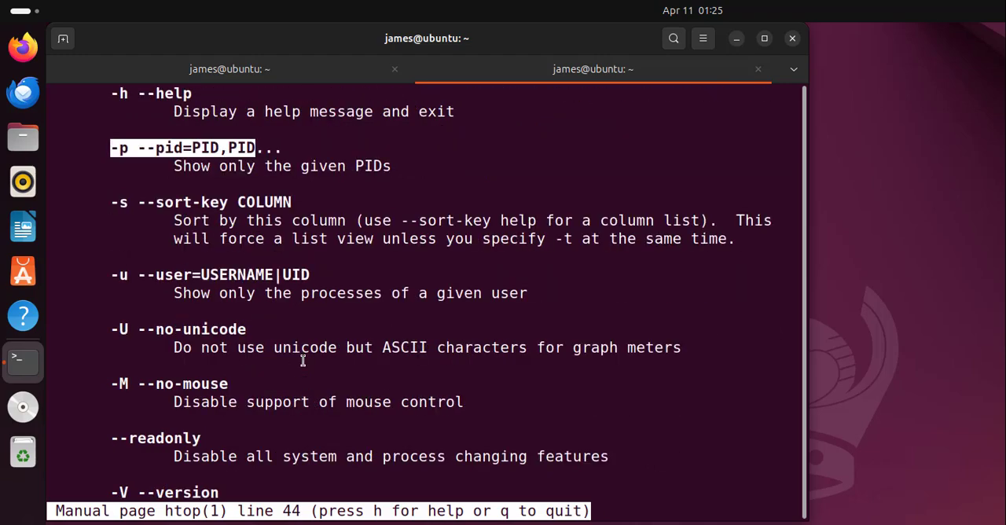
scroll("down", 3)
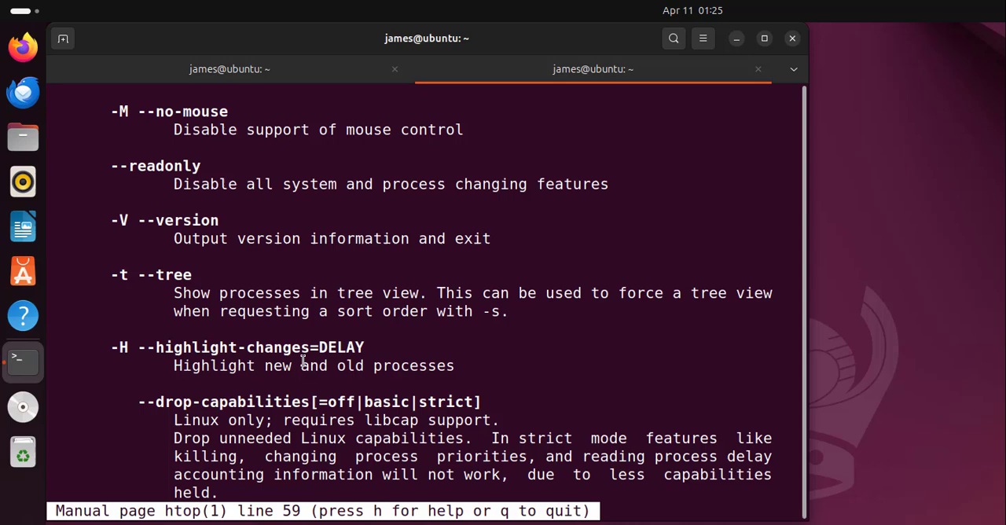
key("q")
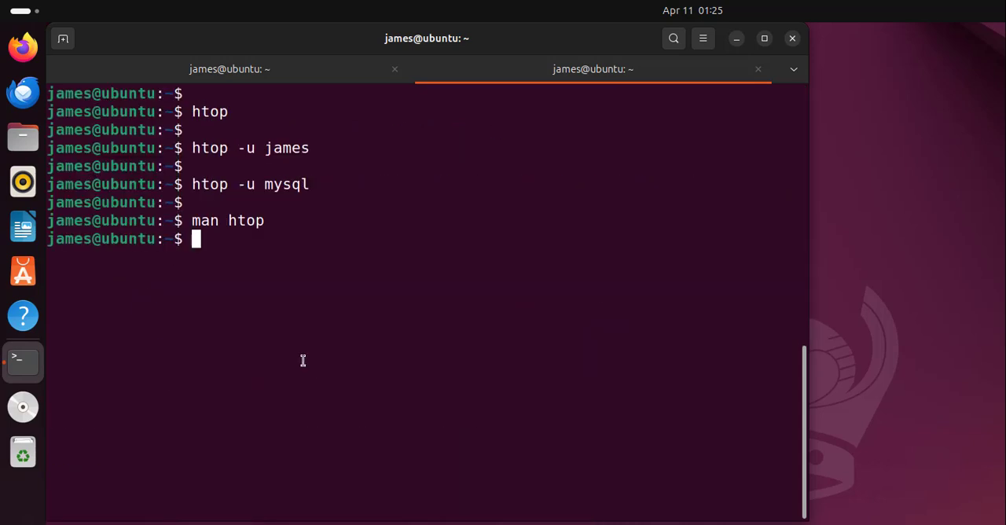